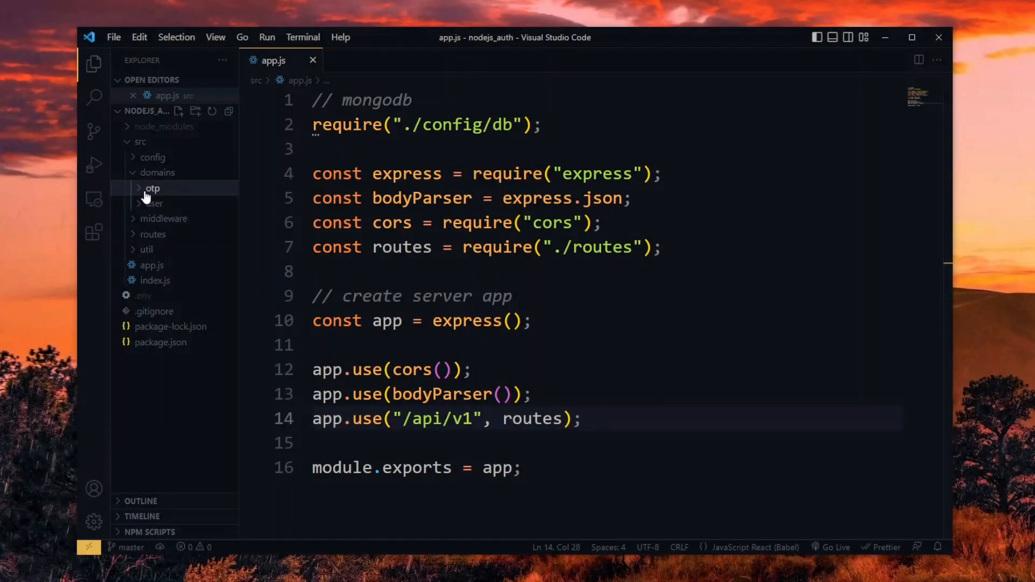
# Step: Add a POST /verify route in otp/routes.js that reads email and otp from req.body
pyautogui.click(167, 250)
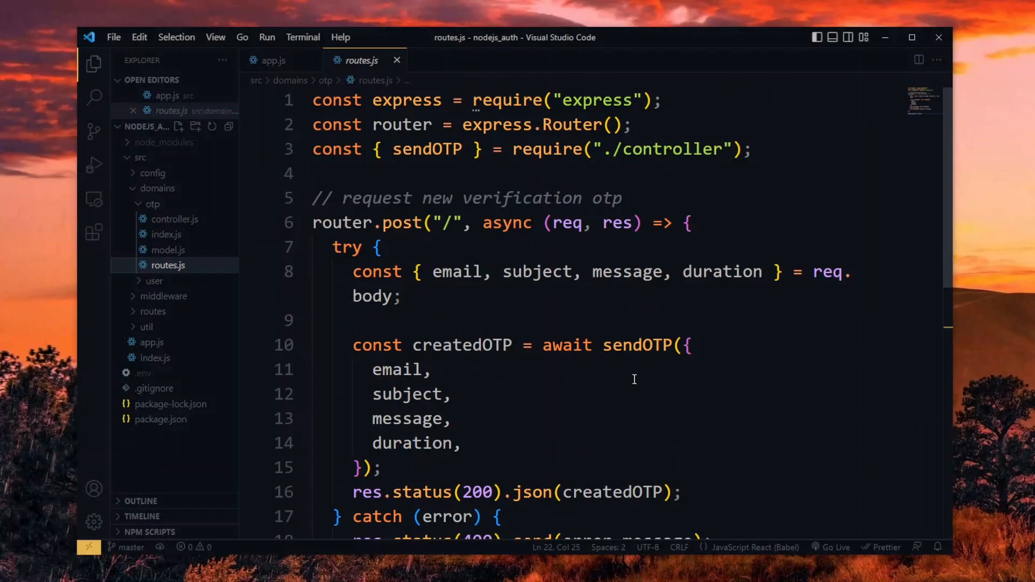
pyautogui.write('router.post("/verify",);')
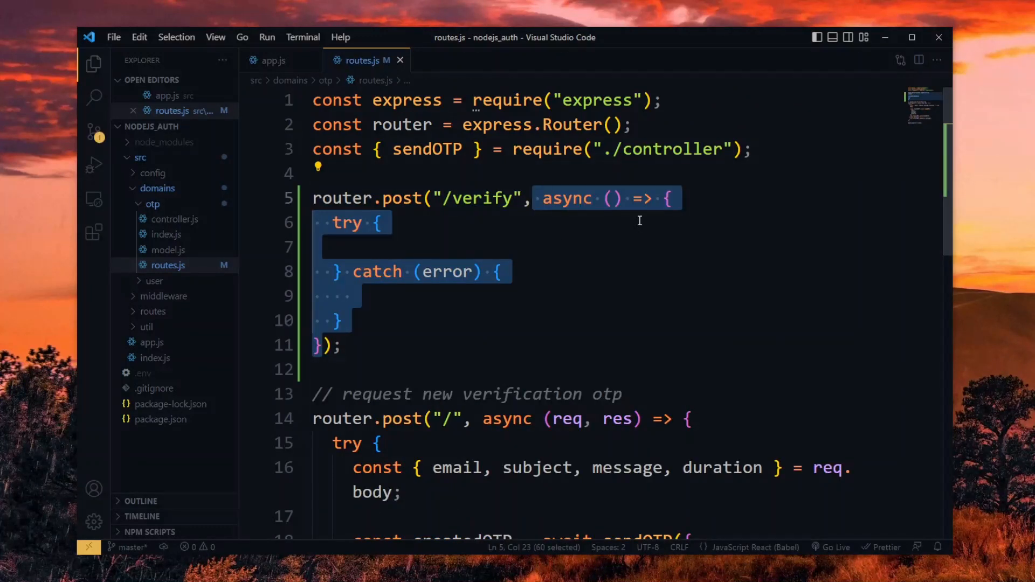
pyautogui.write('req, res')
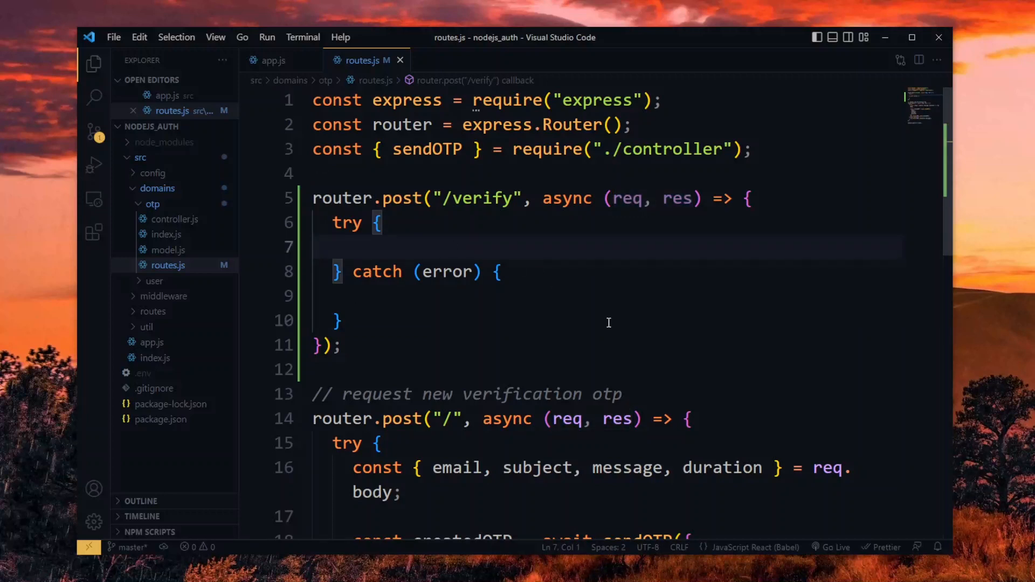
pyautogui.write('let { email, otp } = req.body;')
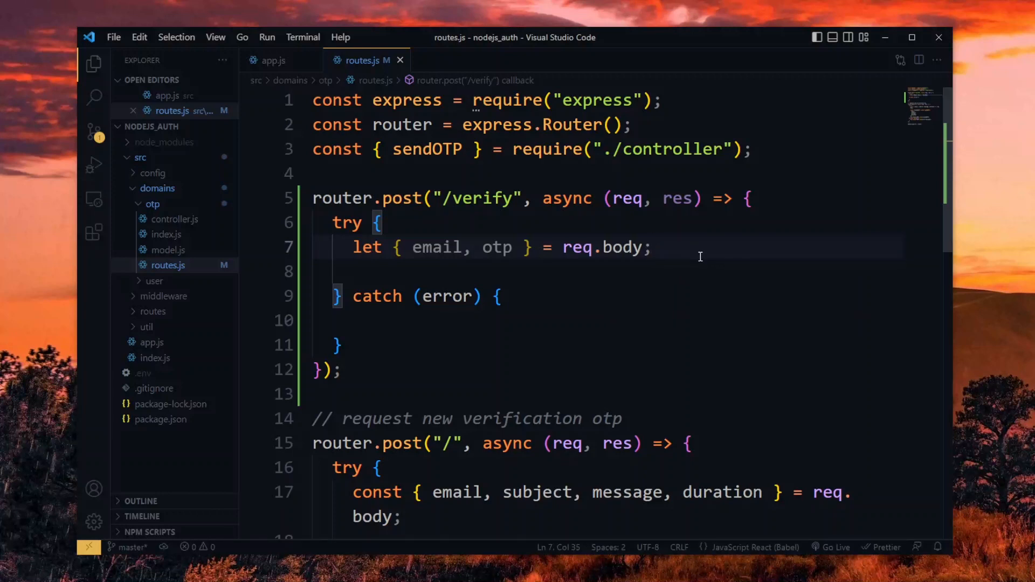
pyautogui.click(176, 219)
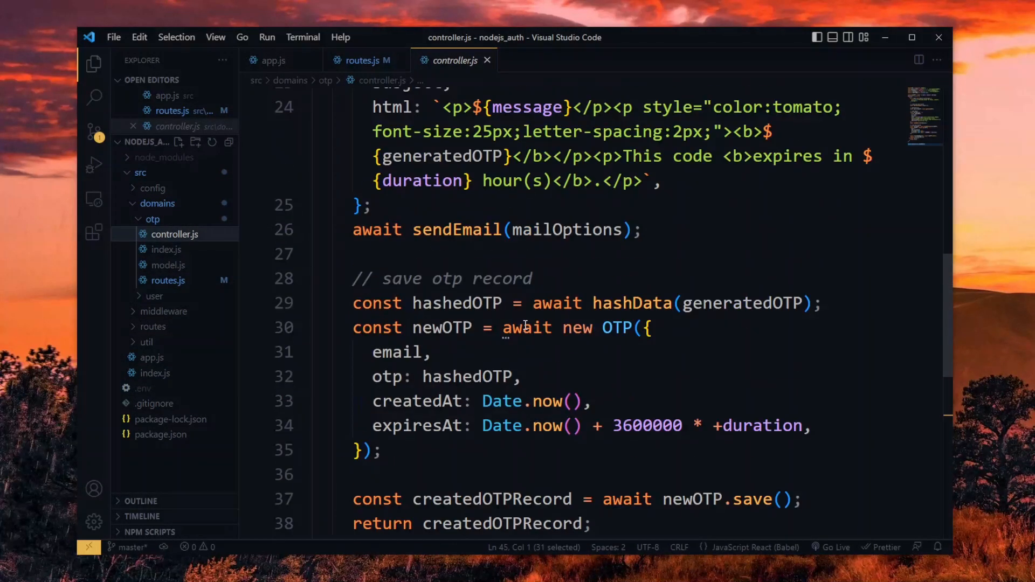
# Step: Write verifyOTP({ email, otp }), throwing 'Provide values for email, otp' when missing, and call OTP.findOne
pyautogui.scroll(3)
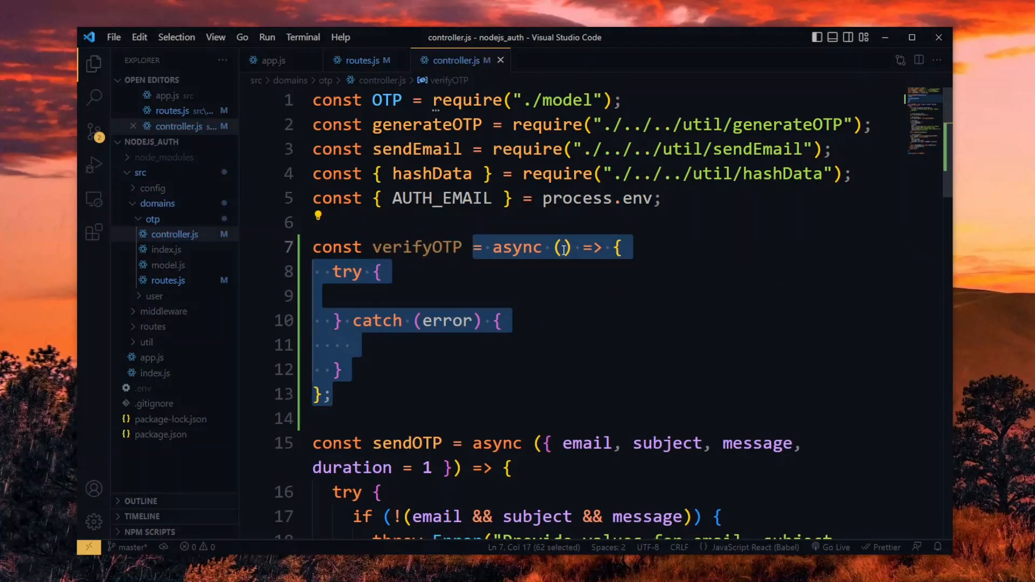
pyautogui.write('{ email, otp }')
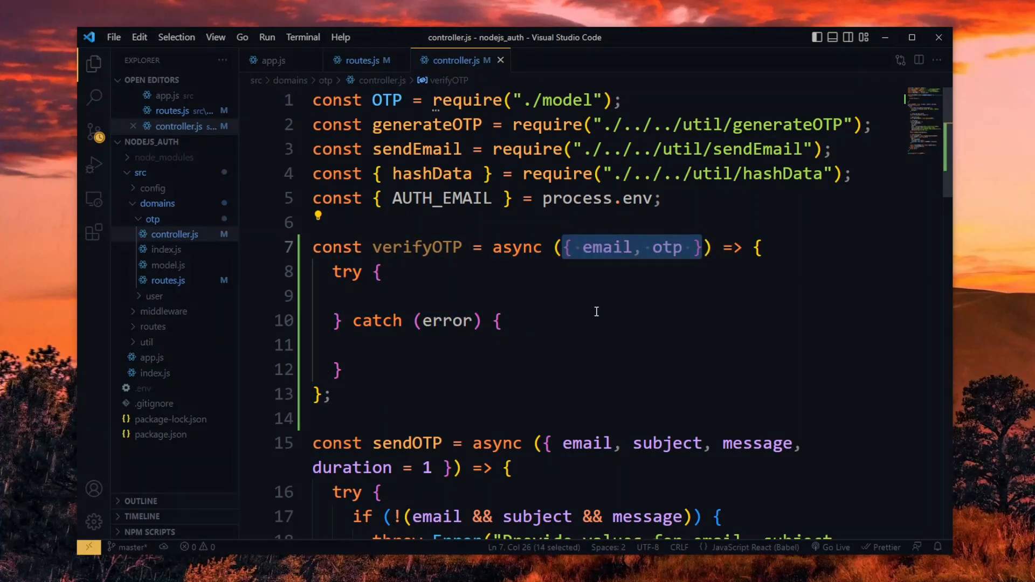
pyautogui.write('if (!(email && otp)) {')
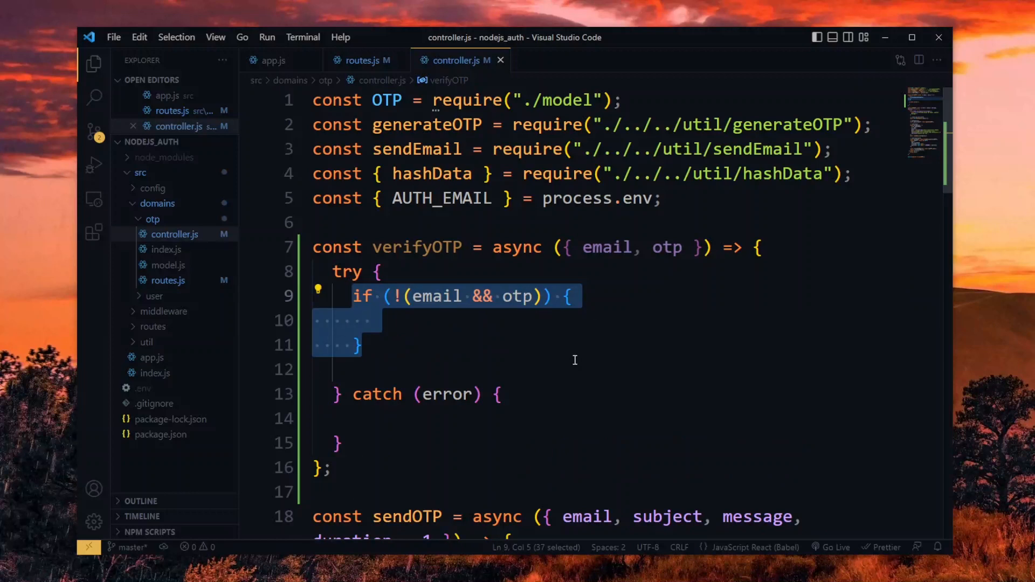
pyautogui.moveTo(543, 346)
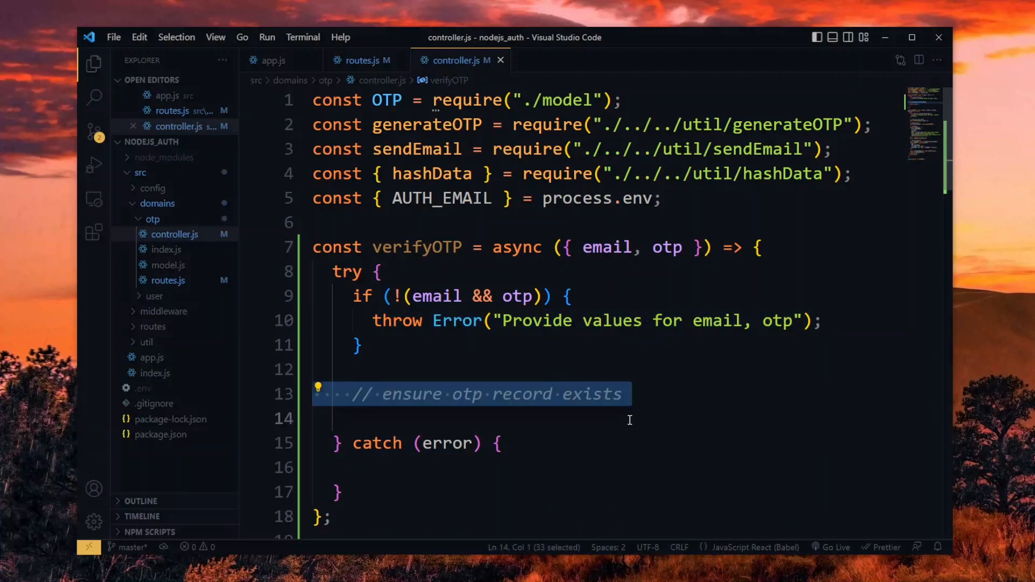
pyautogui.scroll(-3)
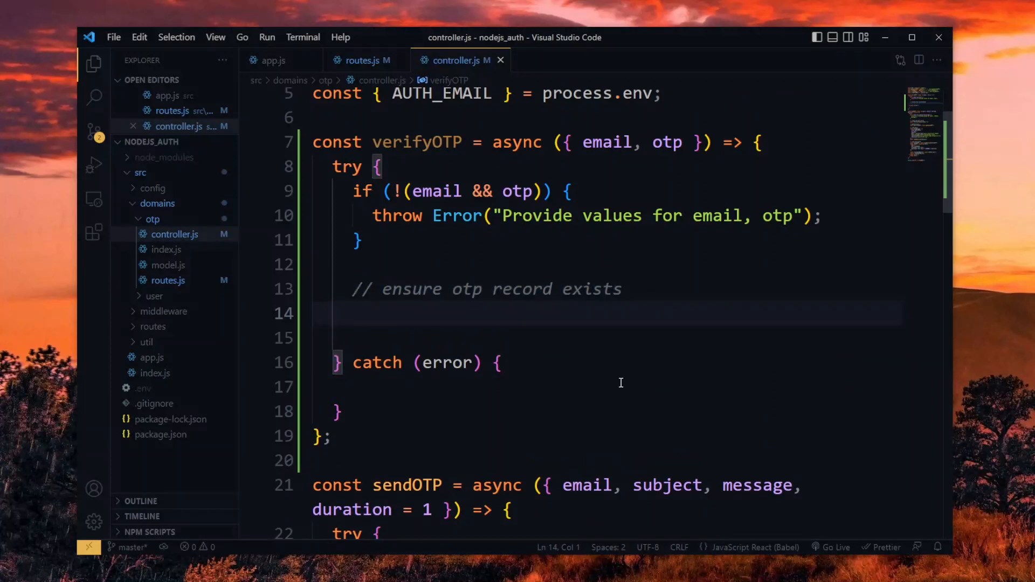
pyautogui.write('const matchedOTPRecord = await OTP.findOne();')
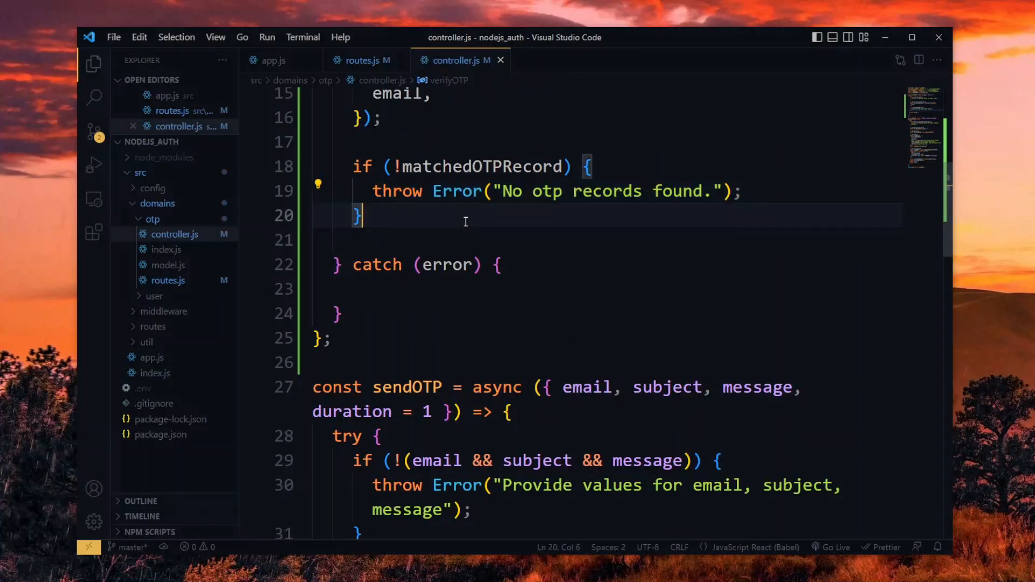
# Step: Destructure expiresAt and delete expired records with OTP.deleteOne({ email }) before throwing
pyautogui.write('const { expiresAt } = matchedOTPRecord;')
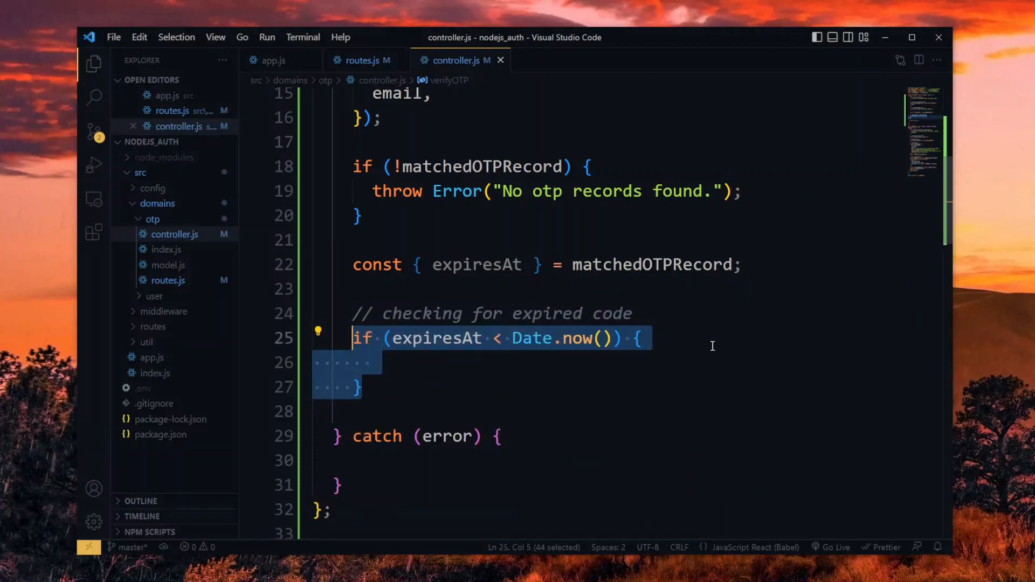
pyautogui.scroll(-3)
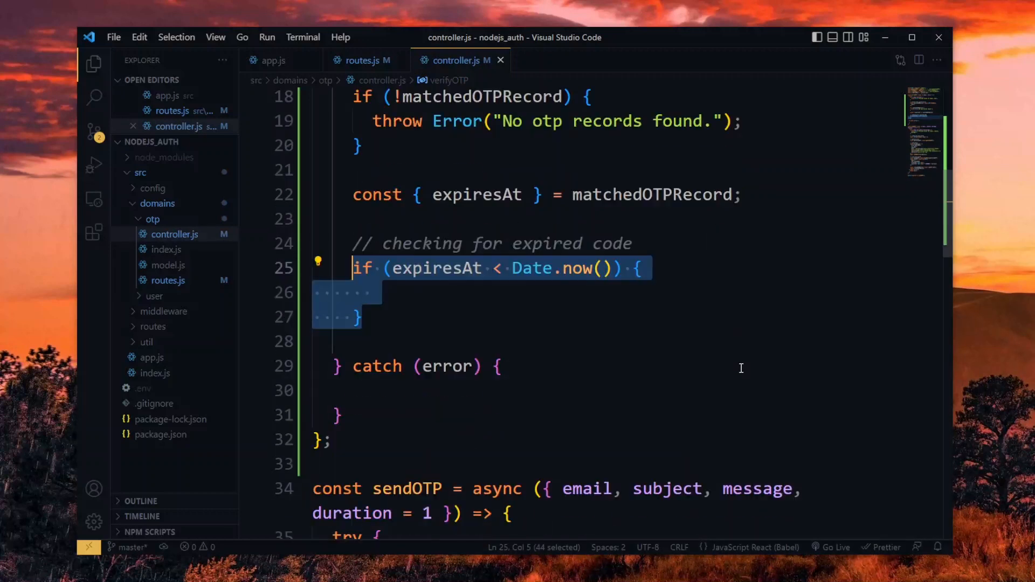
pyautogui.scroll(-3)
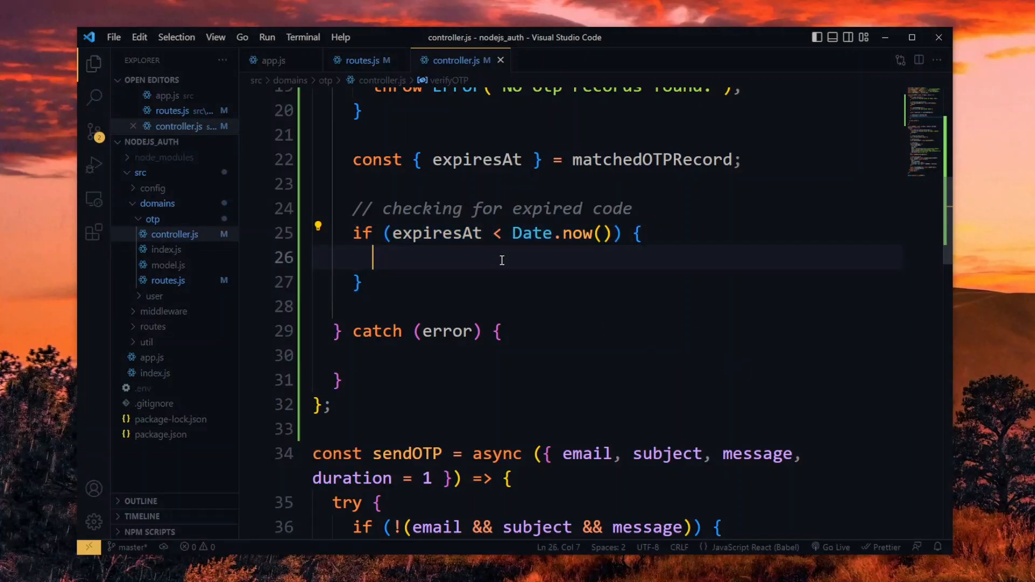
pyautogui.write('await OTP.deleteOne({ email });')
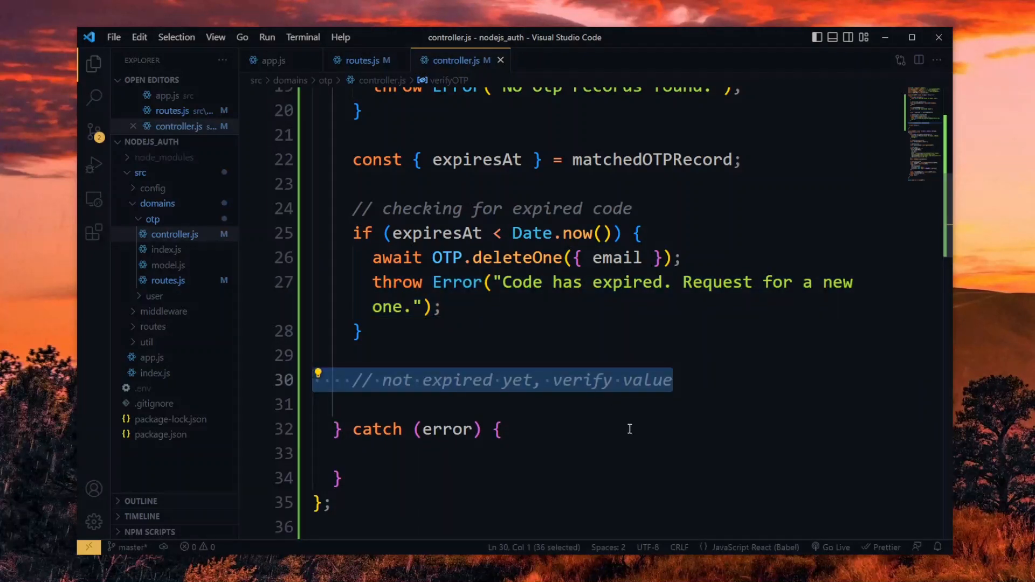
pyautogui.scroll(-3)
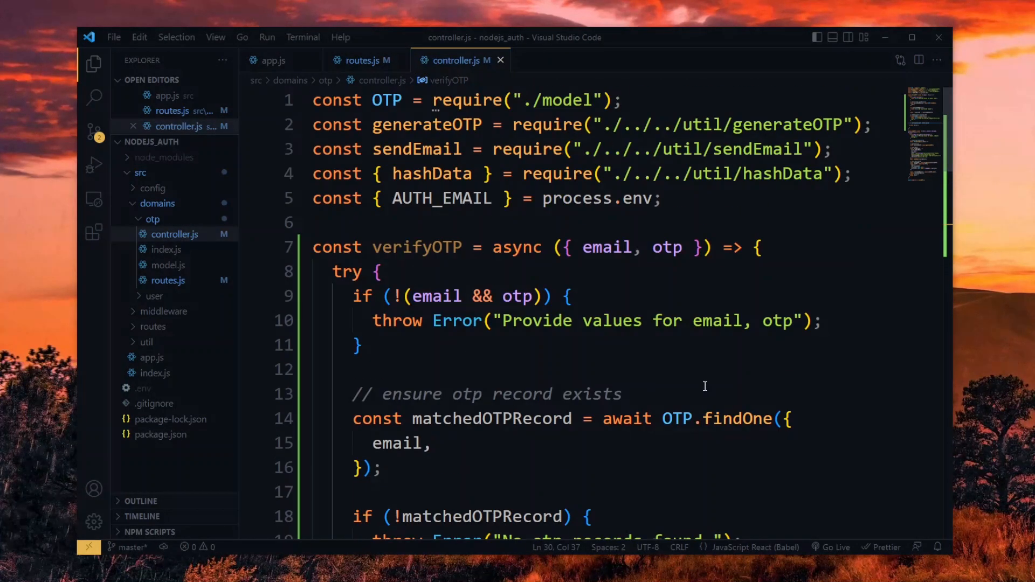
# Step: Import verifyHashedData from the hashData utility, checking its definition in util/hashData.js
pyautogui.doubleClick(432, 174)
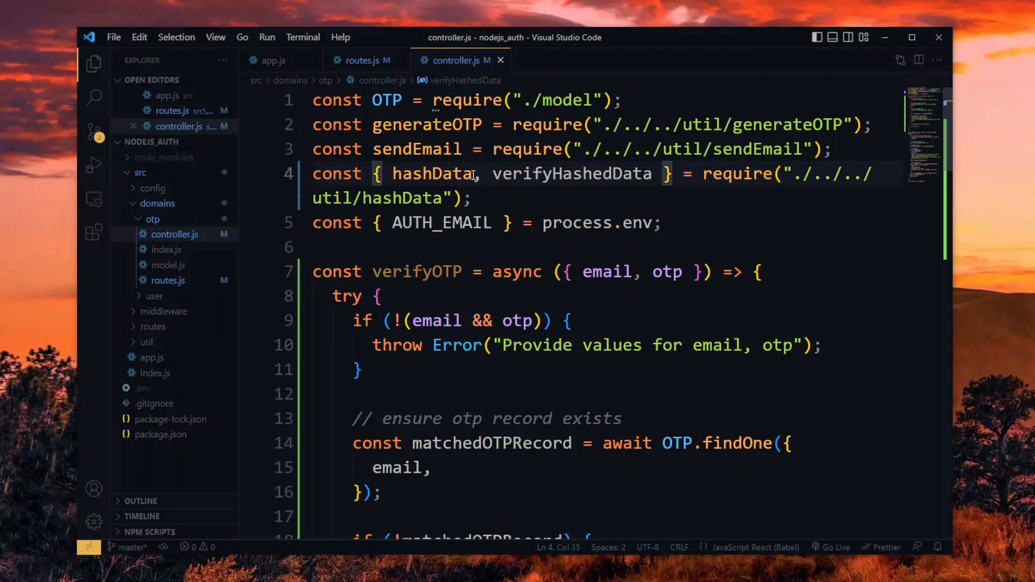
pyautogui.doubleClick(570, 174)
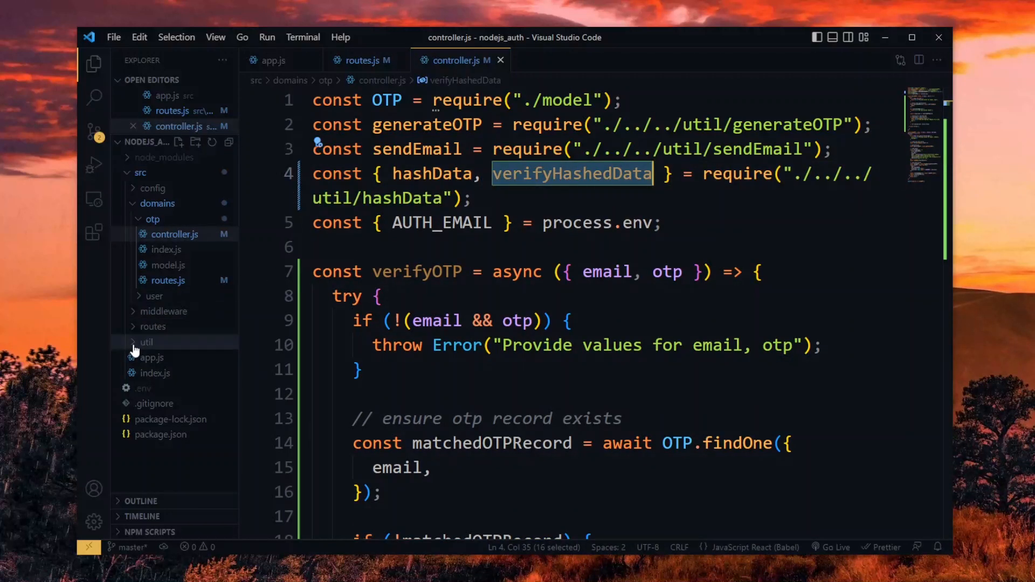
pyautogui.click(167, 403)
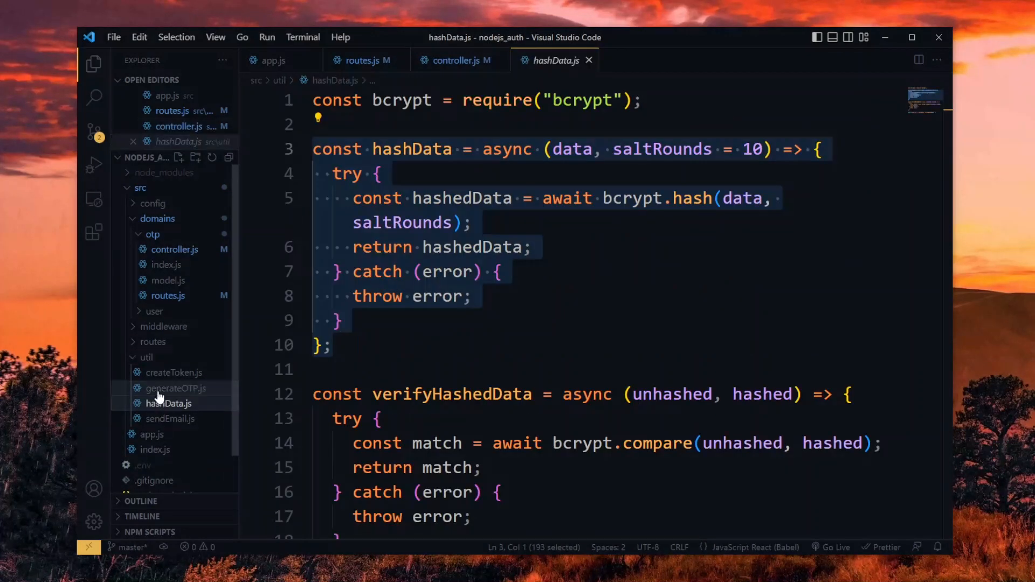
pyautogui.scroll(-3)
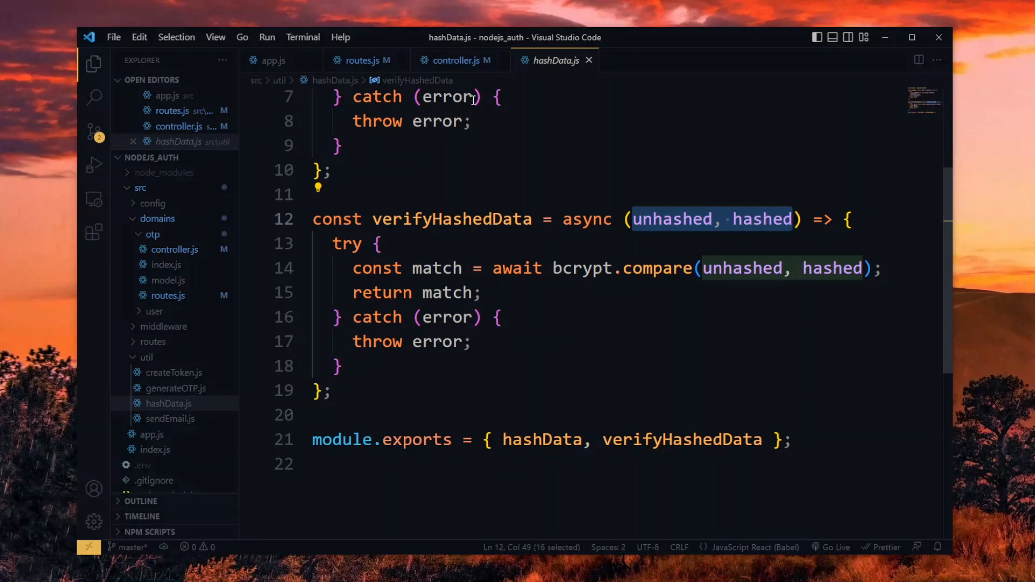
pyautogui.click(455, 60)
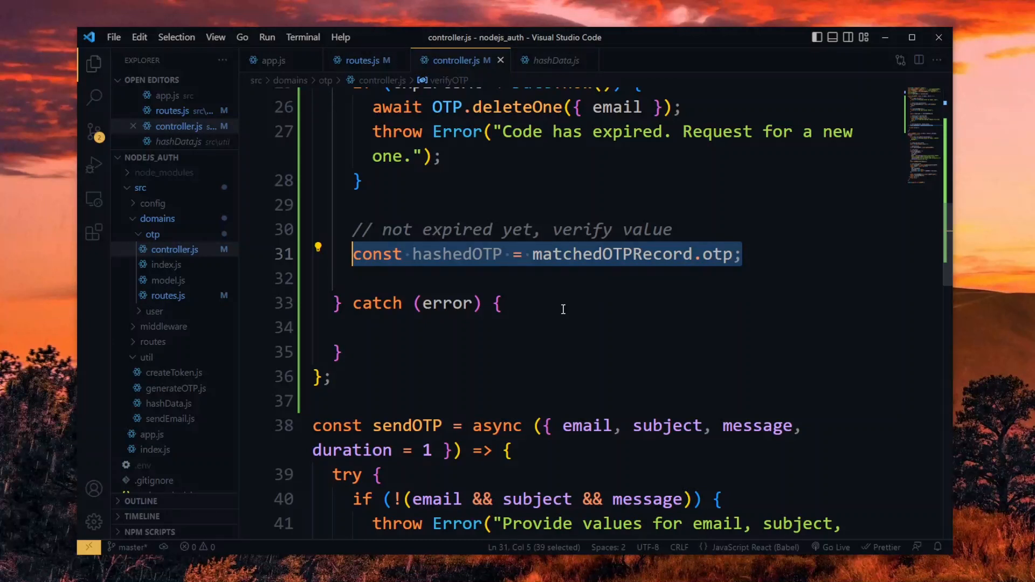
# Step: Compare otp with hashedOTP via verifyHashedData, return validOTP, and rethrow errors in catch
pyautogui.write('const validOTP = await verifyHashedData(otp, hashedOTP);')
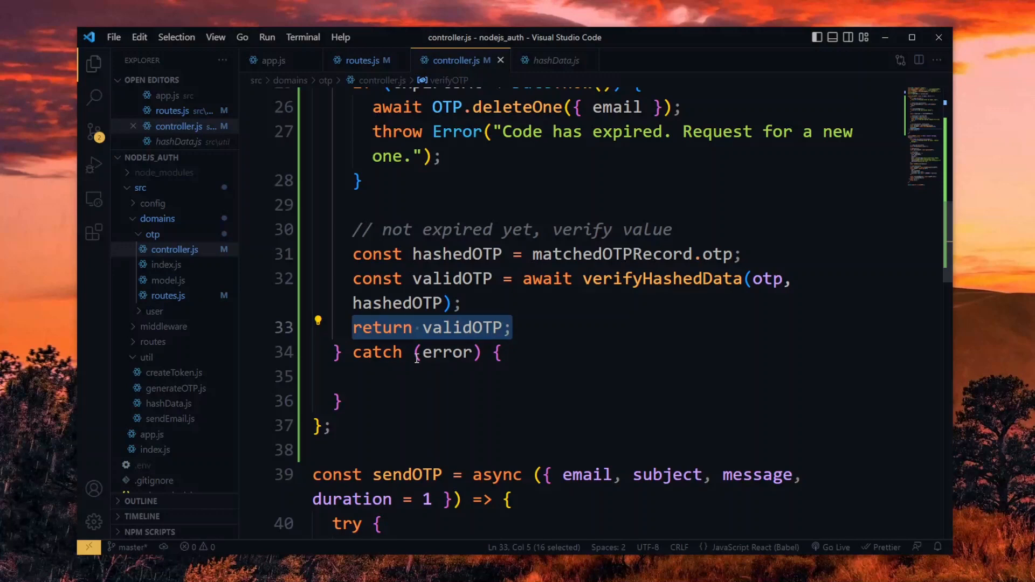
pyautogui.write('throw error;')
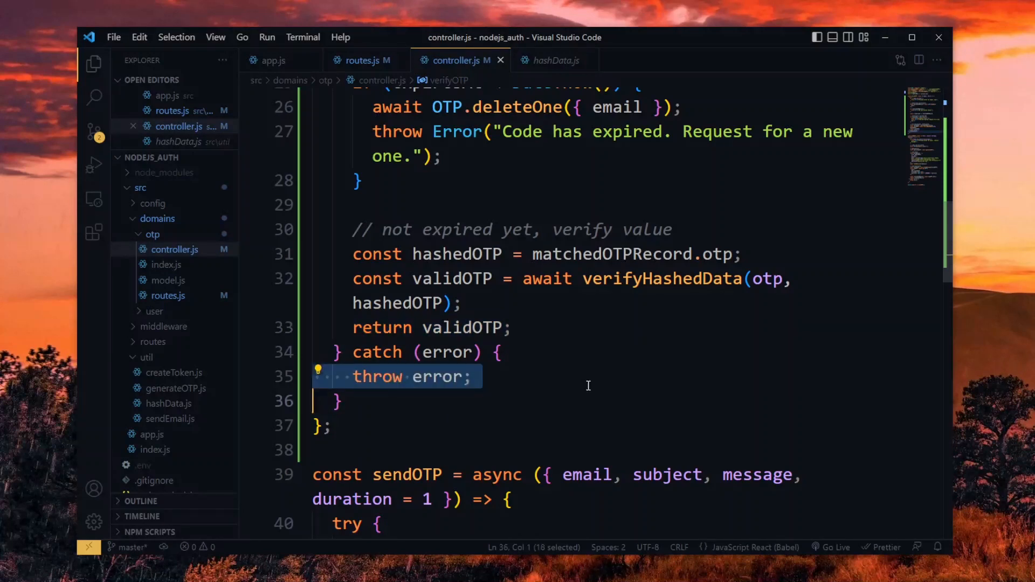
pyautogui.scroll(-3)
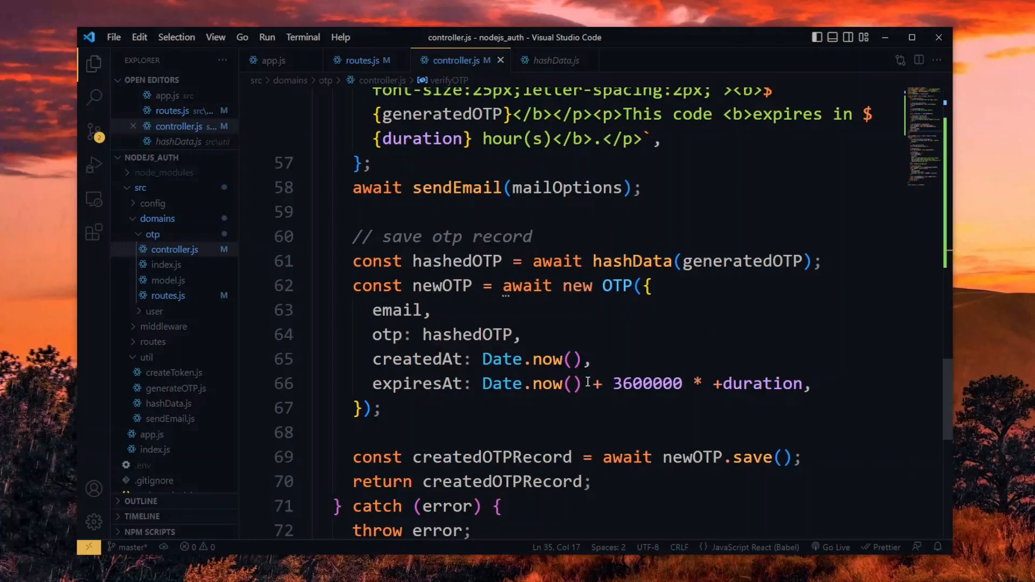
# Step: Add an async deleteOTP(email) function that calls OTP.deleteOne({ email }) inside try/catch
pyautogui.doubleClick(636, 243)
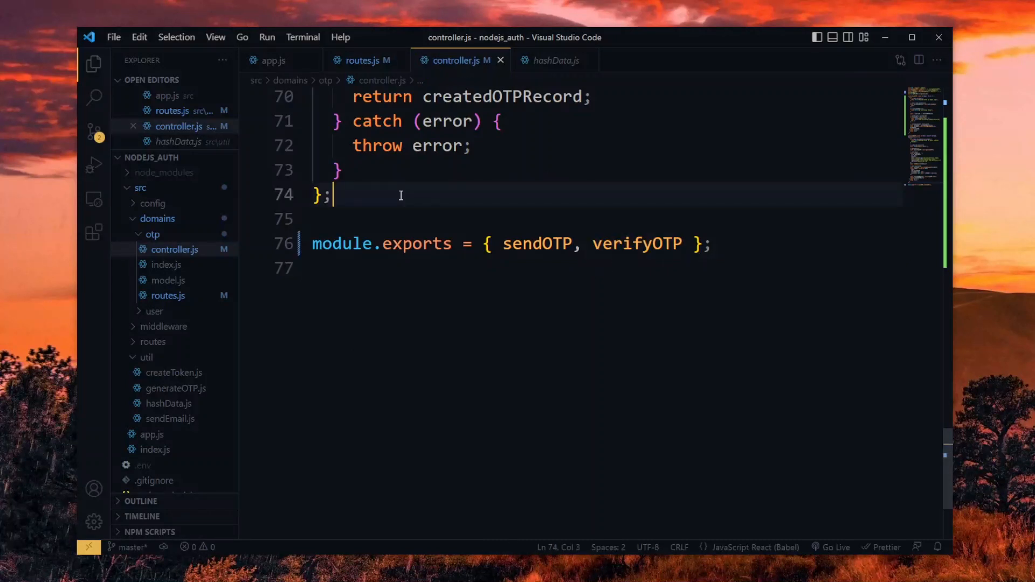
pyautogui.write('const deleteOTP = async () => {}')
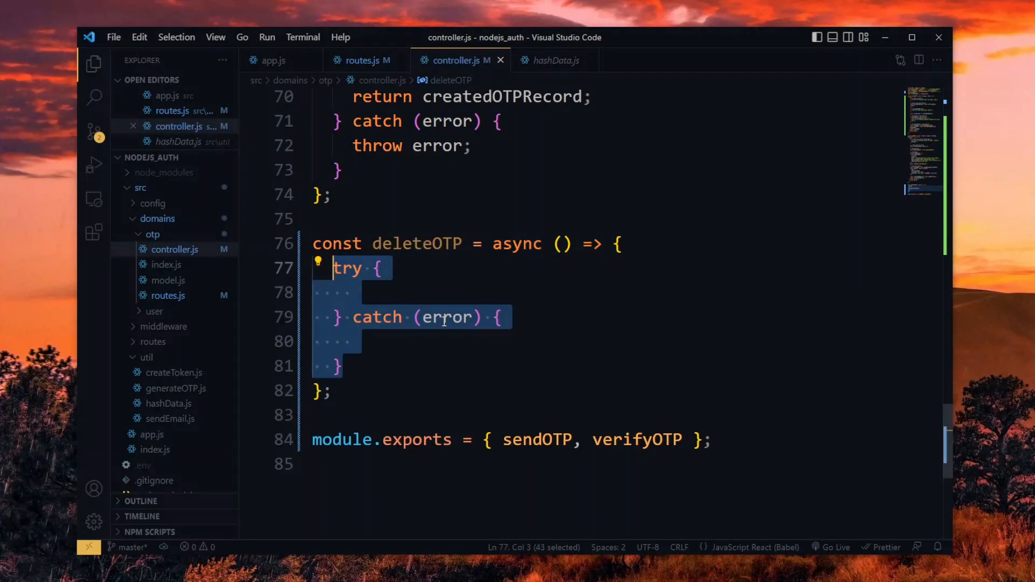
pyautogui.click(561, 244)
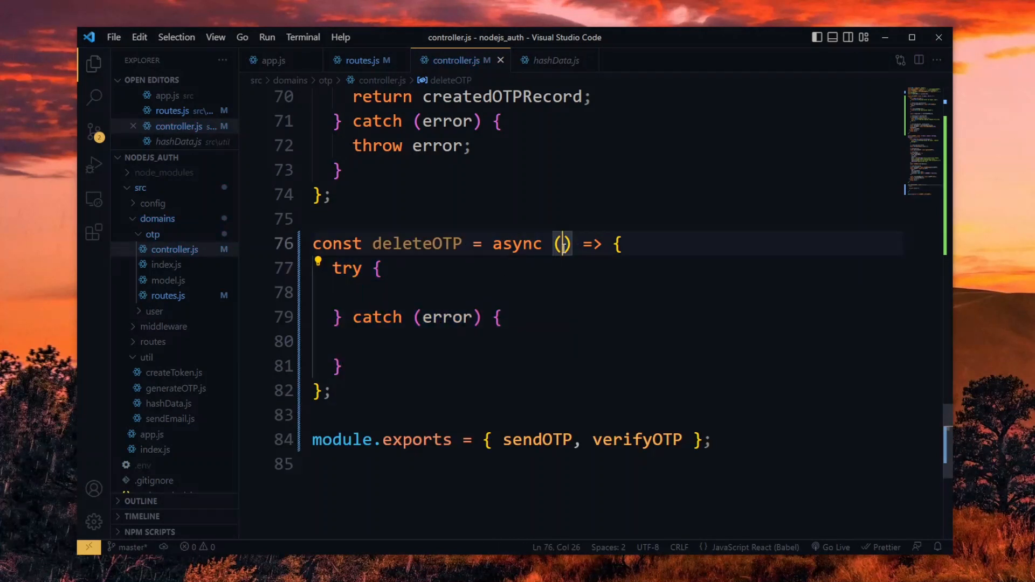
pyautogui.write('email')
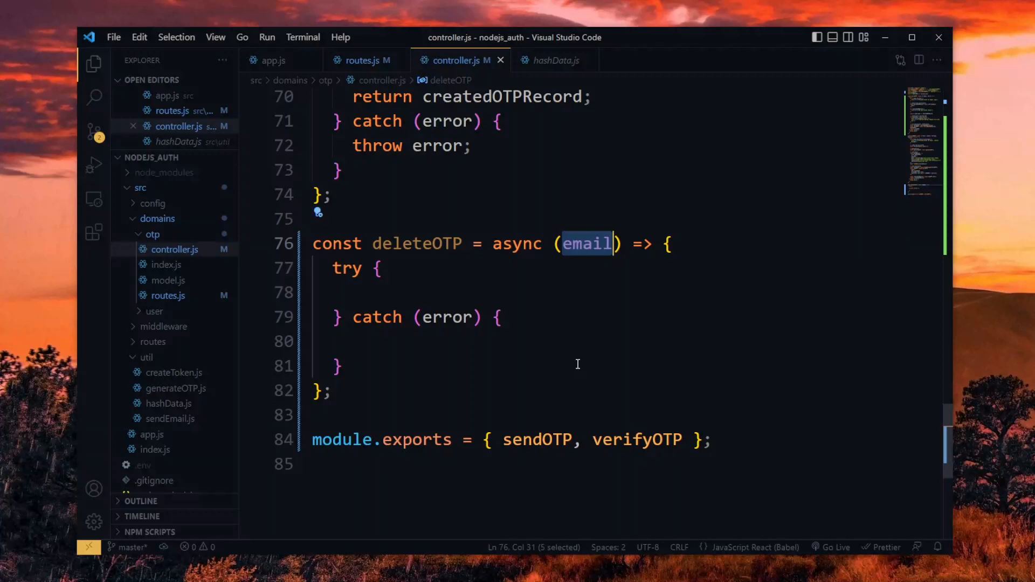
pyautogui.write('await OTP.deleteOne({ email });')
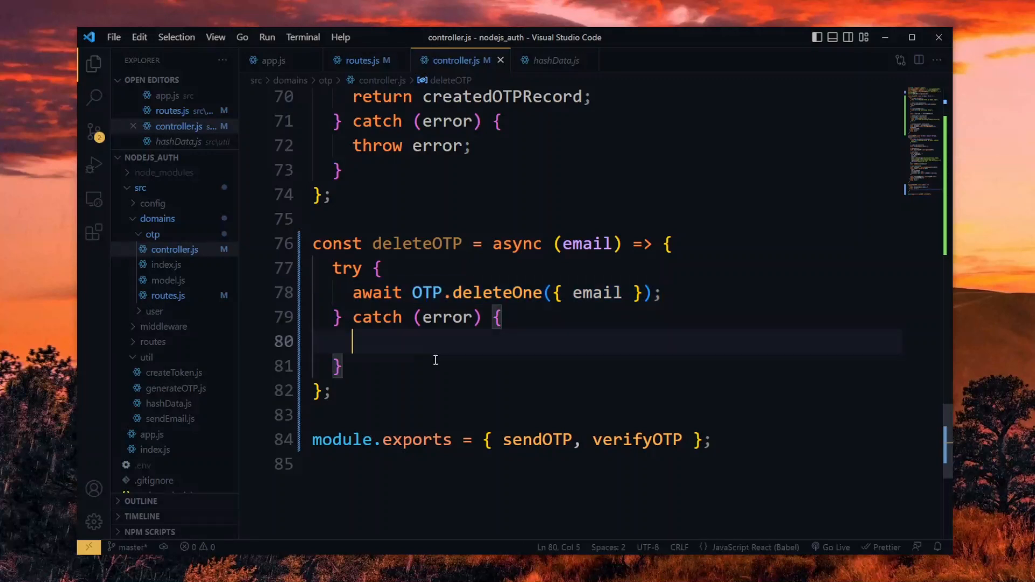
pyautogui.write('throw error;')
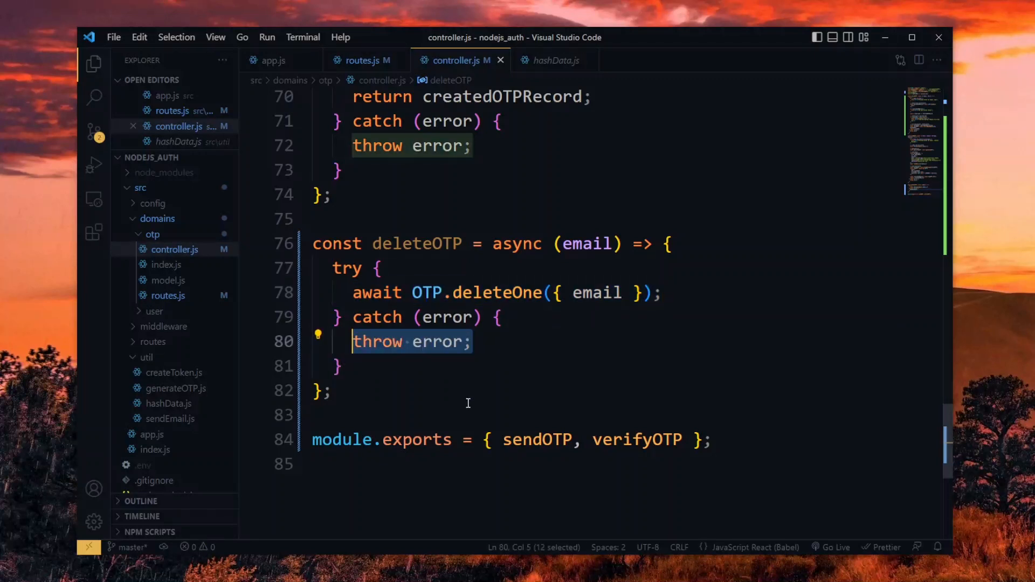
# Step: Add deleteOTP to the controller's module.exports
pyautogui.doubleClick(636, 440)
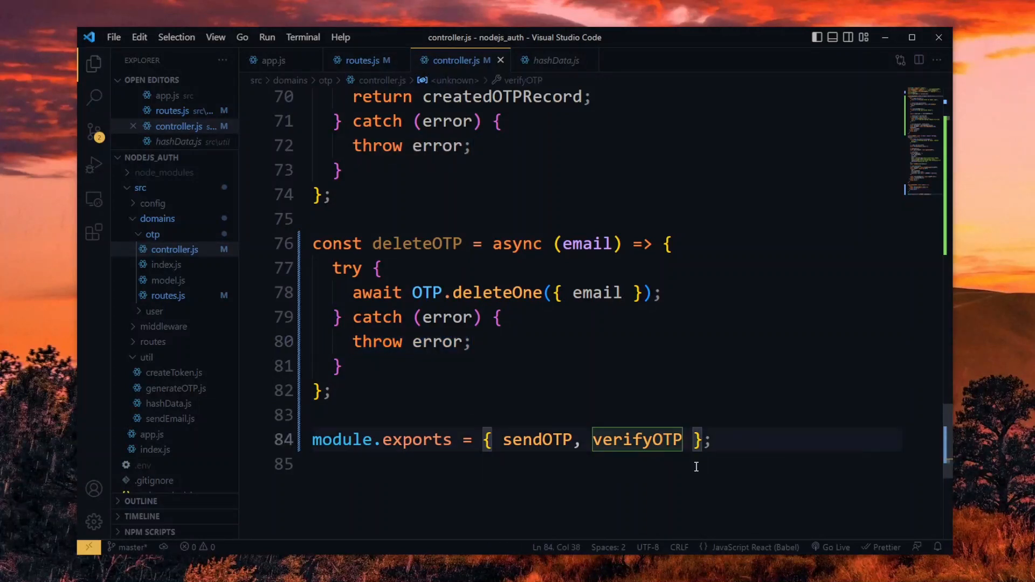
pyautogui.write(', deleteOTP')
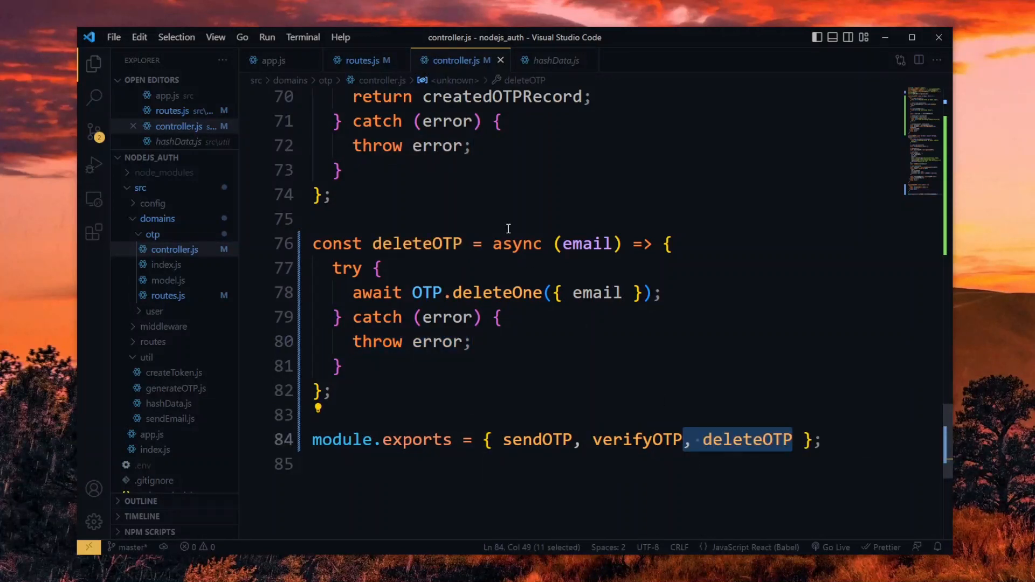
pyautogui.click(363, 60)
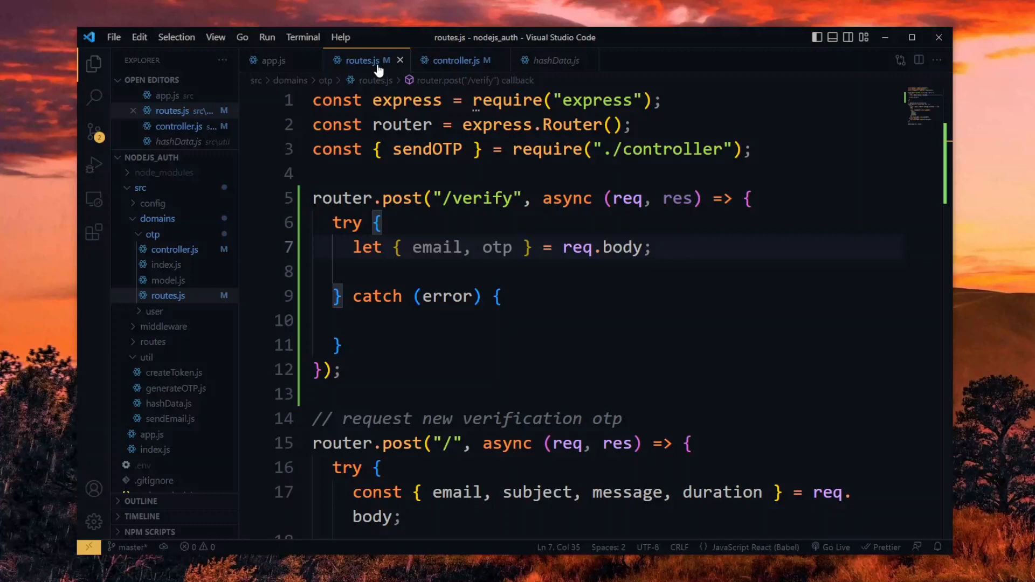
# Step: Import verifyOTP in routes.js and respond with res.status(200).json({ valid: validOTP })
pyautogui.write(', verifyOTP')
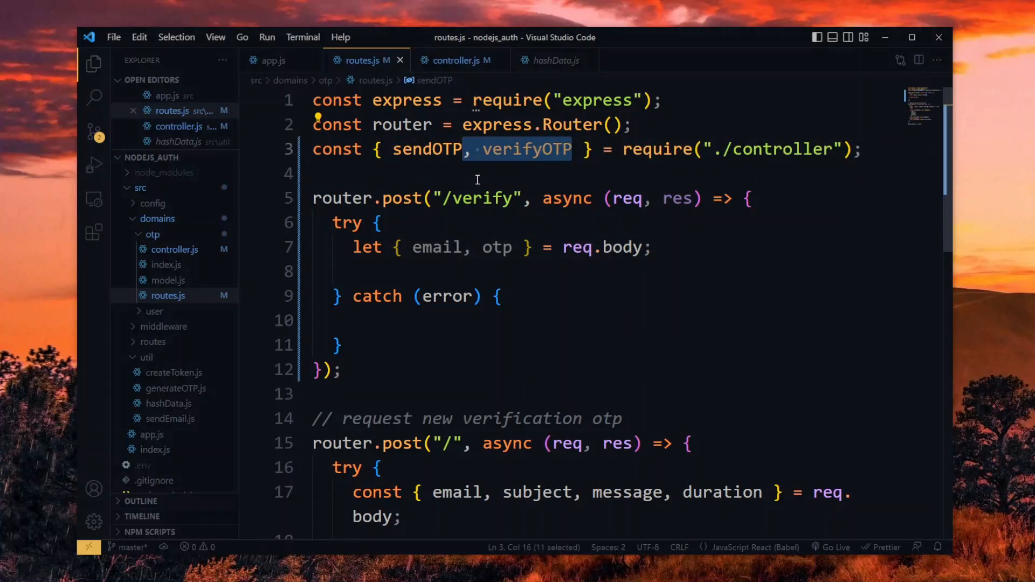
pyautogui.write('const validOTP = await verifyOTP({ email, otp });')
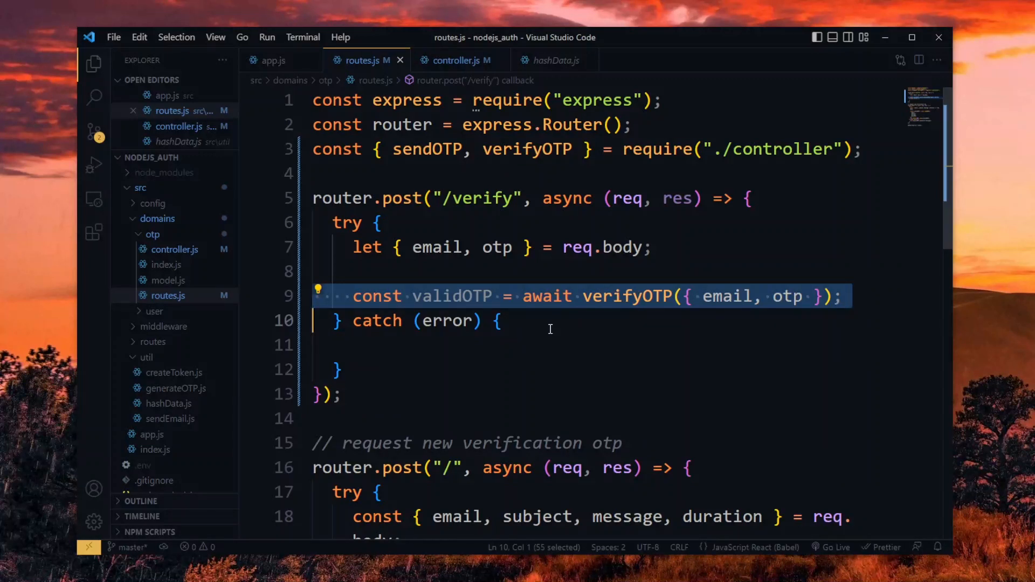
pyautogui.write('res.status(200).json({ valid: validOTP });')
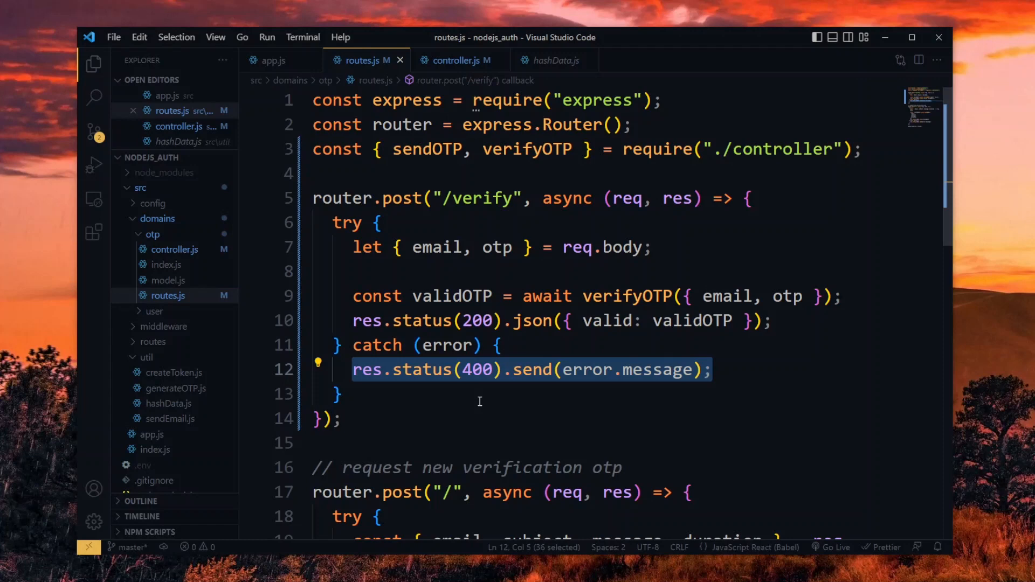
pyautogui.scroll(-3)
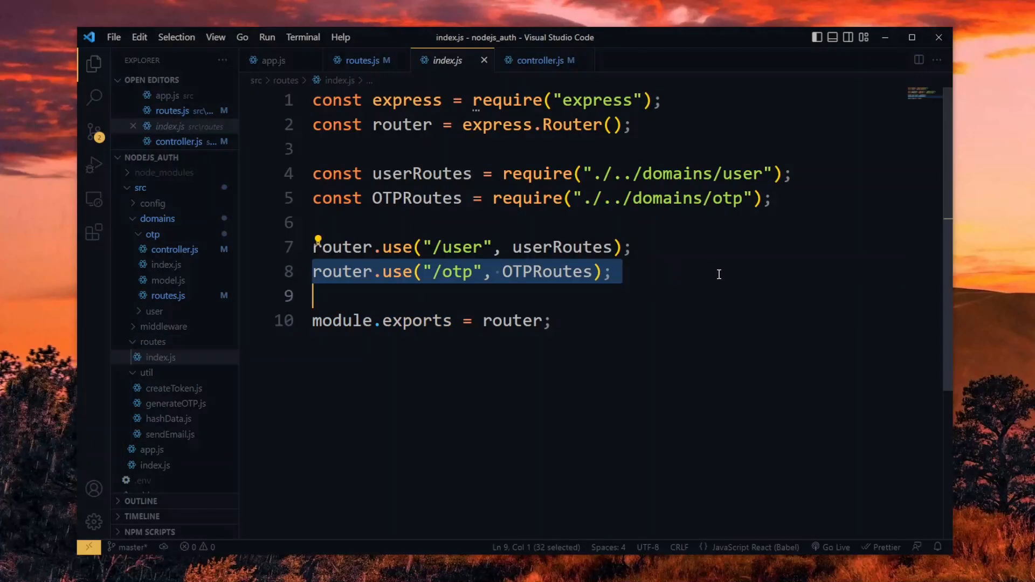
pyautogui.moveTo(743, 278)
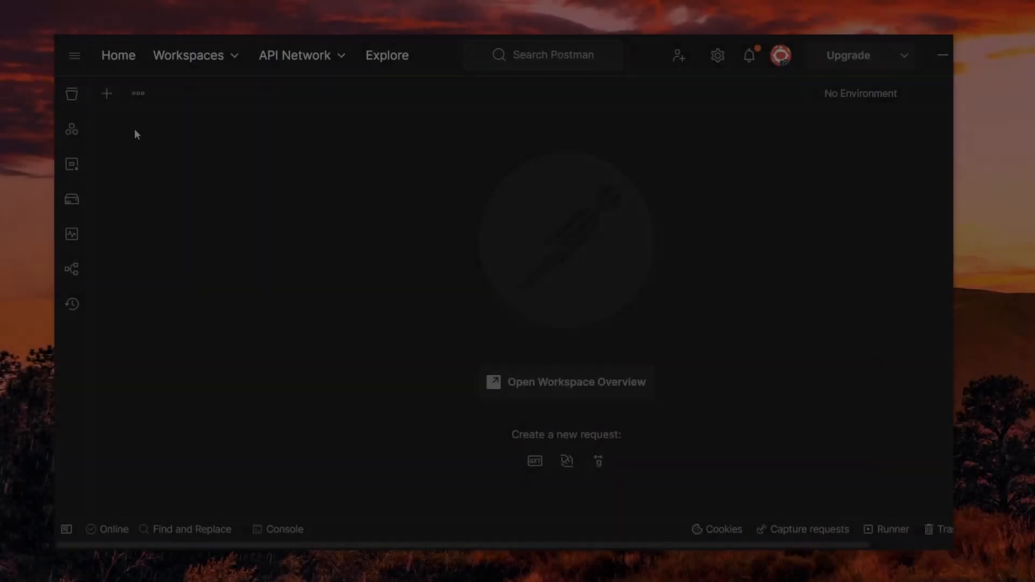
pyautogui.click(535, 460)
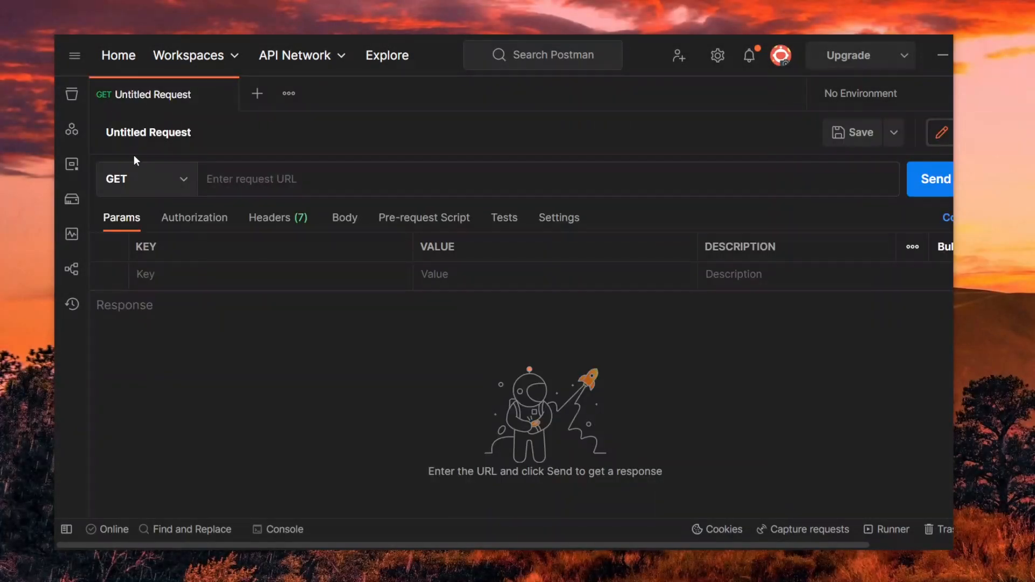
pyautogui.click(116, 179)
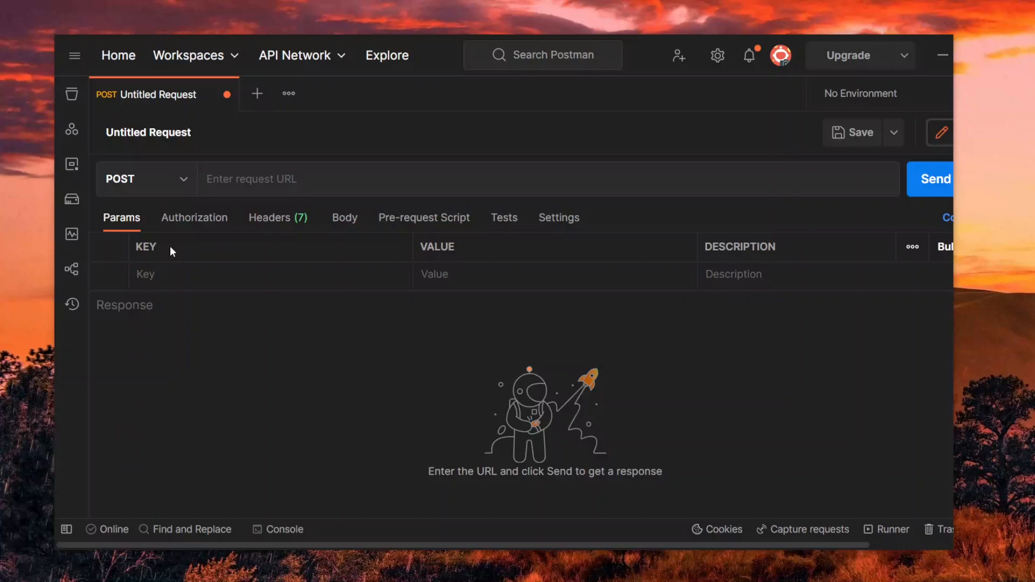
pyautogui.write('localhost:5000/api/v1/otp/verify')
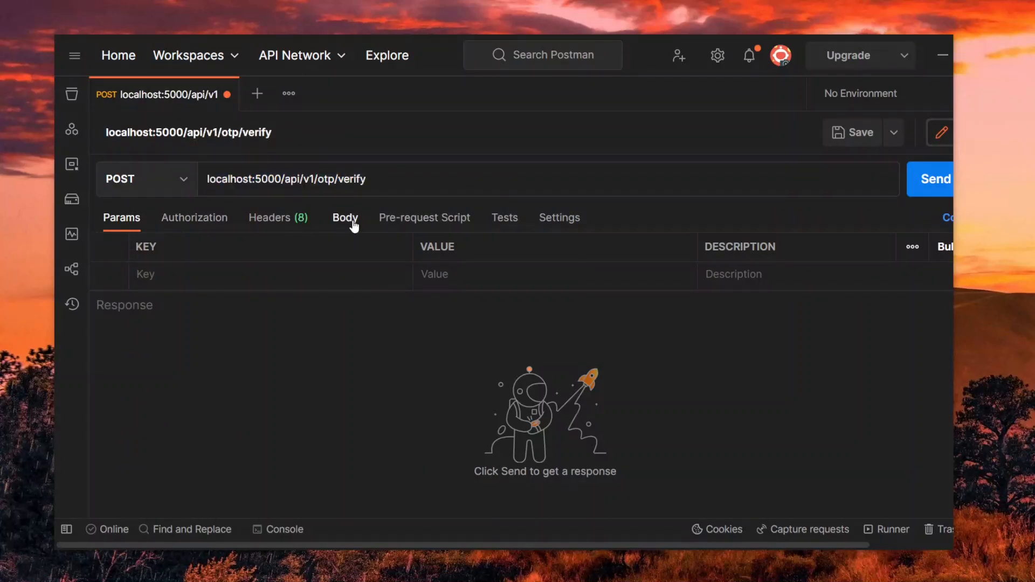
pyautogui.click(344, 218)
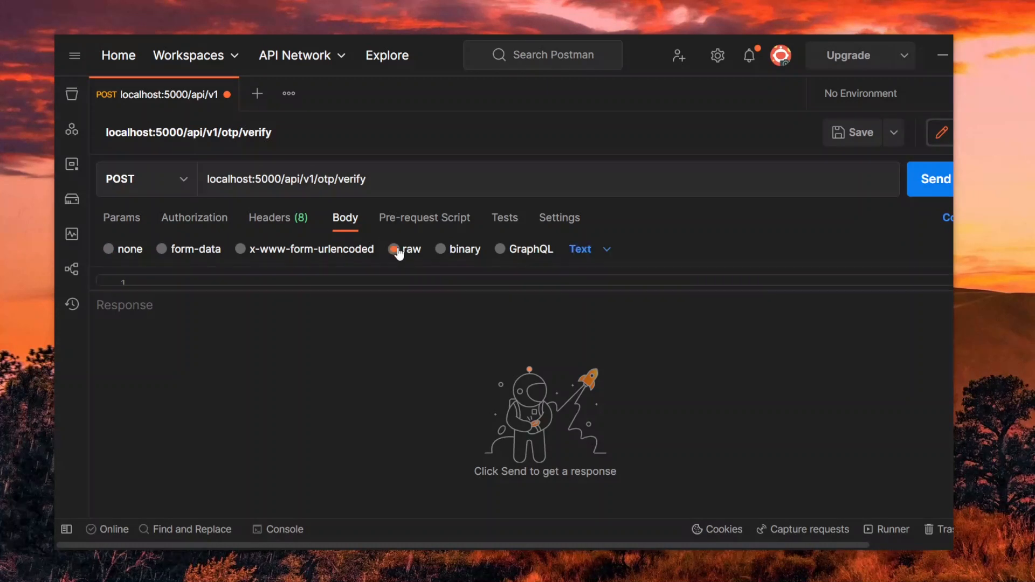
pyautogui.click(589, 249)
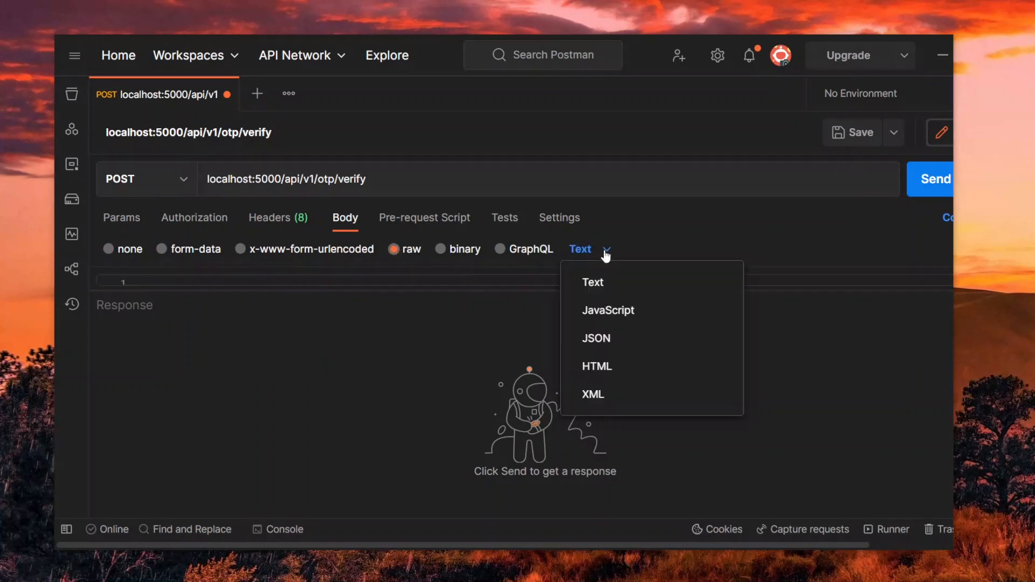
pyautogui.click(595, 338)
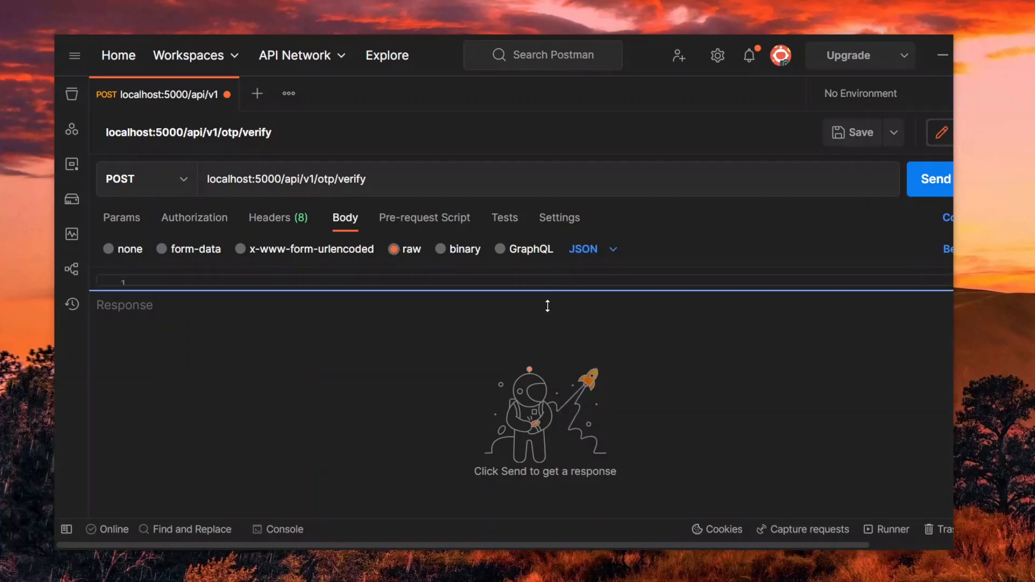
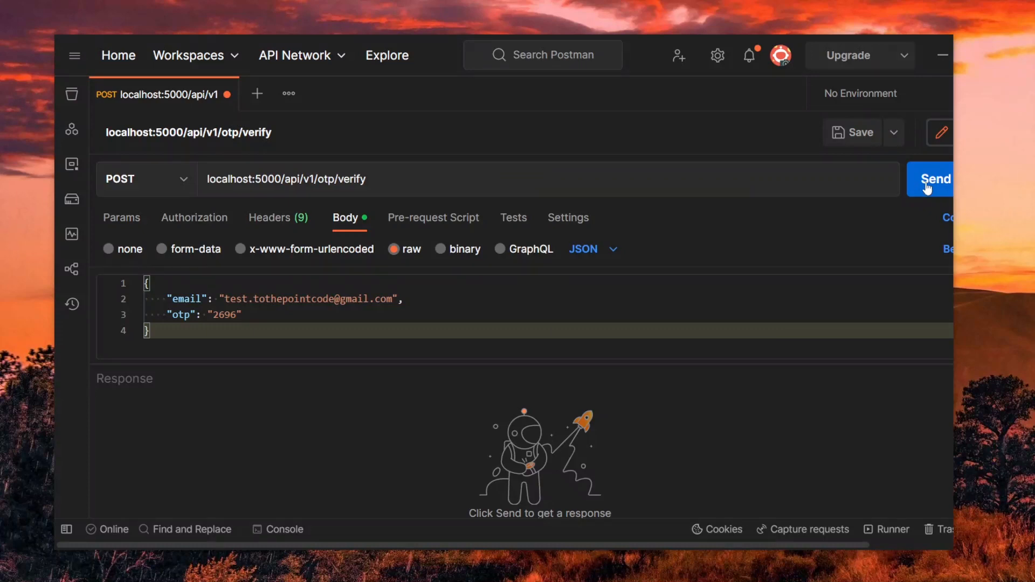
pyautogui.click(935, 179)
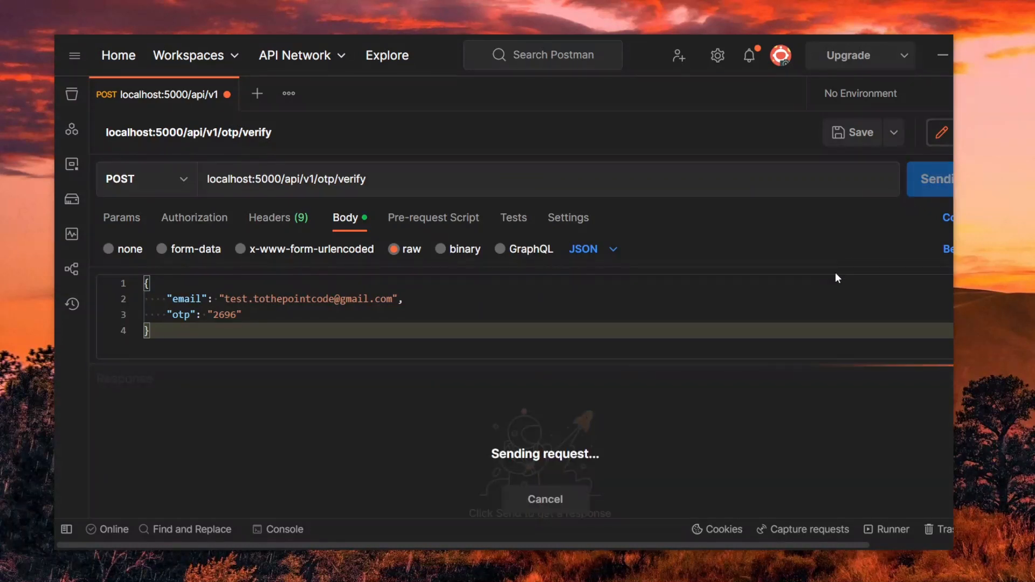
pyautogui.click(933, 179)
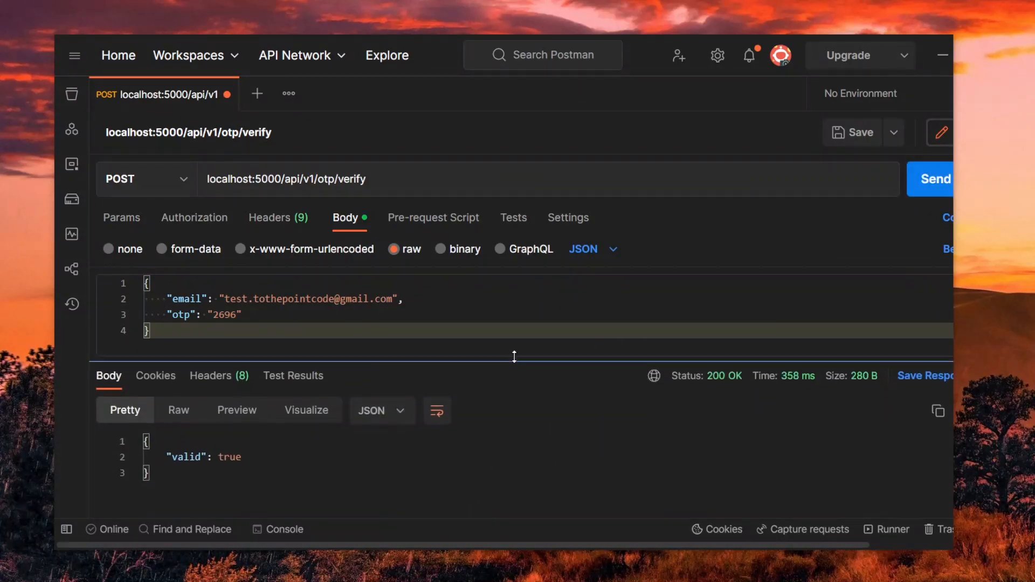